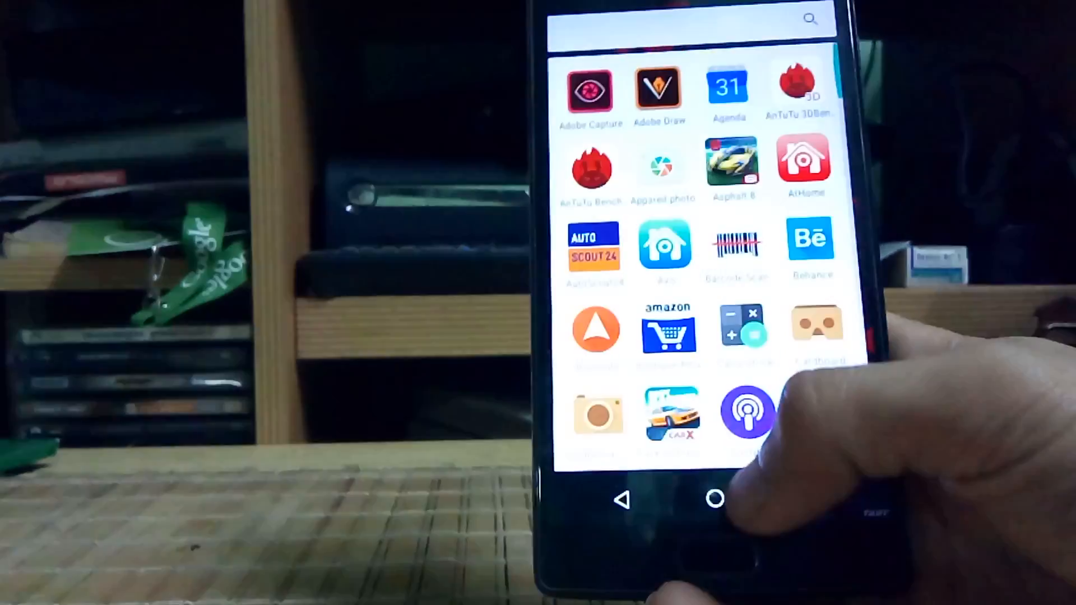
Exit the app drawer to the home screen showing the clock-and-weather widgets and dock
click(716, 499)
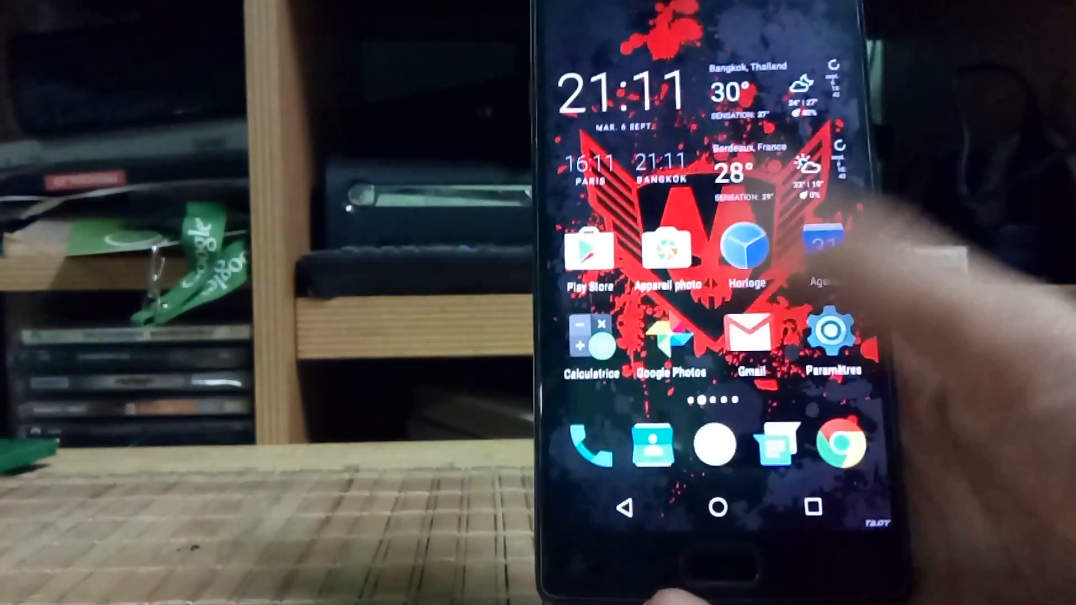